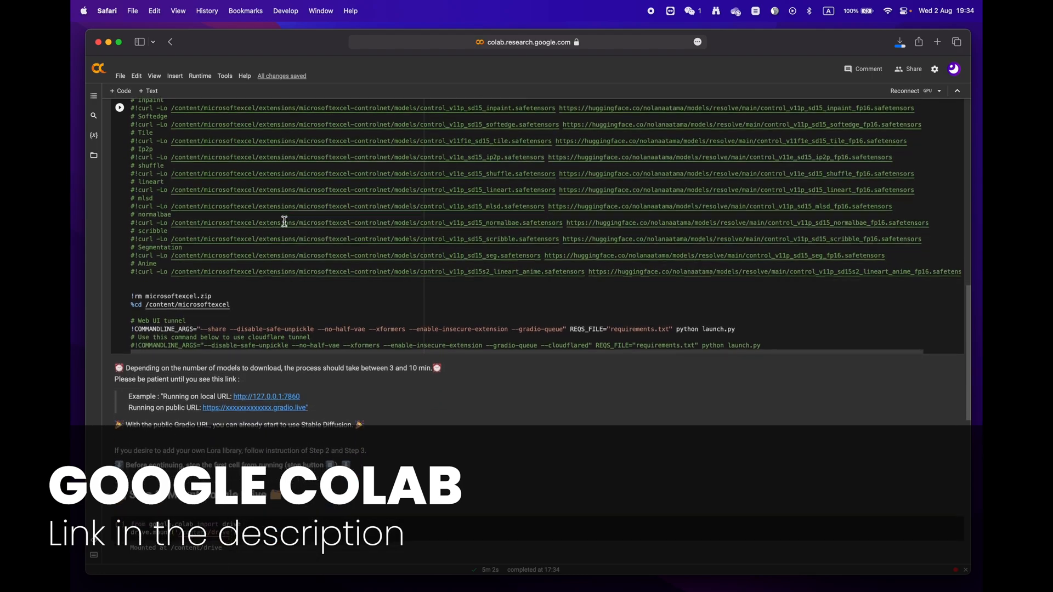
- Launch the Drive-stored notebook in Colab via 'Open with Google Colaboratory'
{"action": "scroll", "scroll_direction": "down", "scroll_amount": 3}
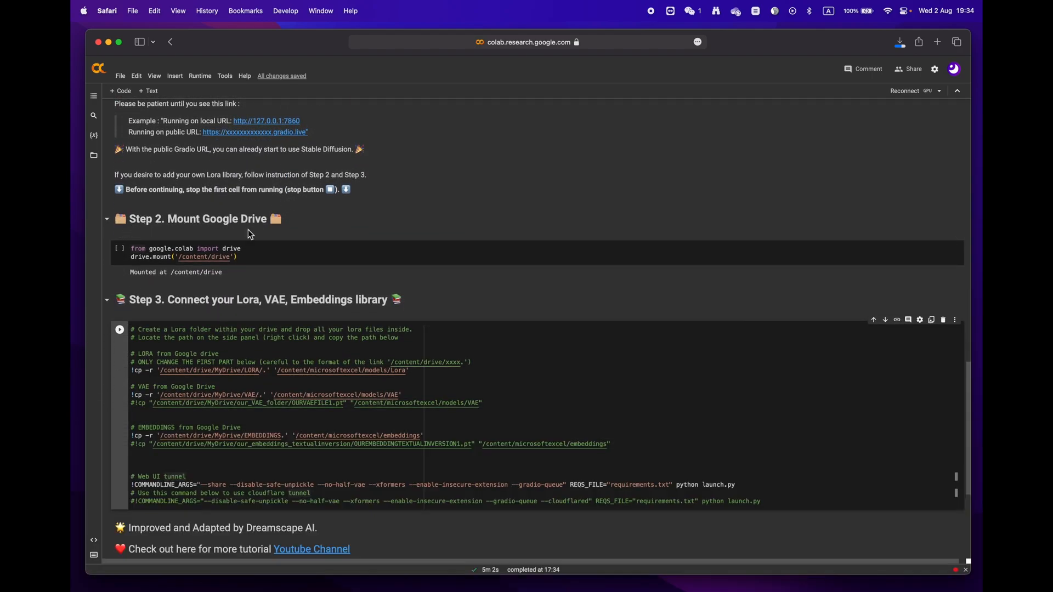
{"action": "scroll", "scroll_direction": "down", "scroll_amount": 3}
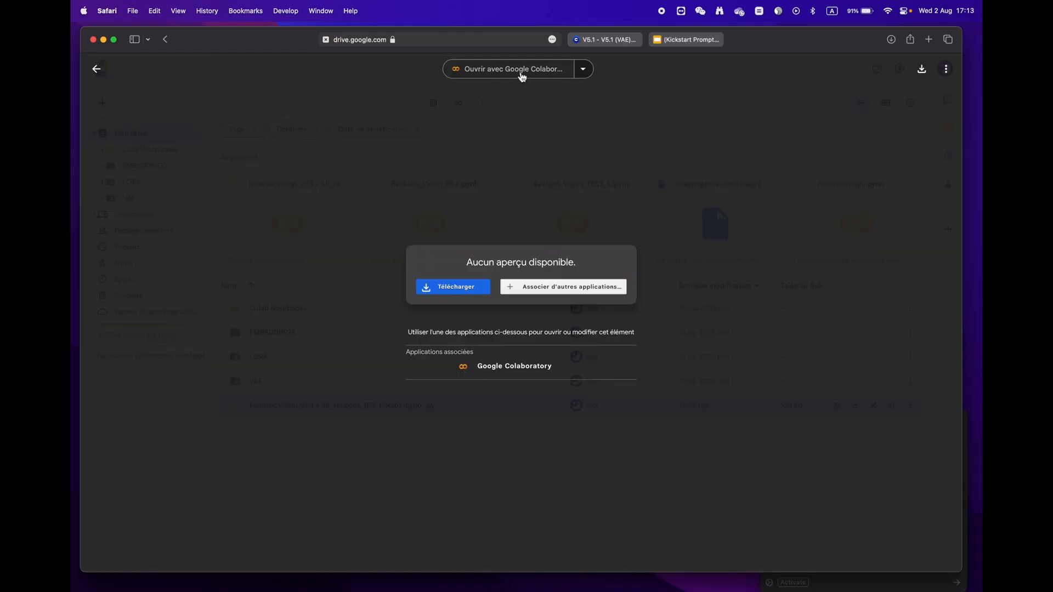
{"action": "left_click", "coordinate": [514, 365]}
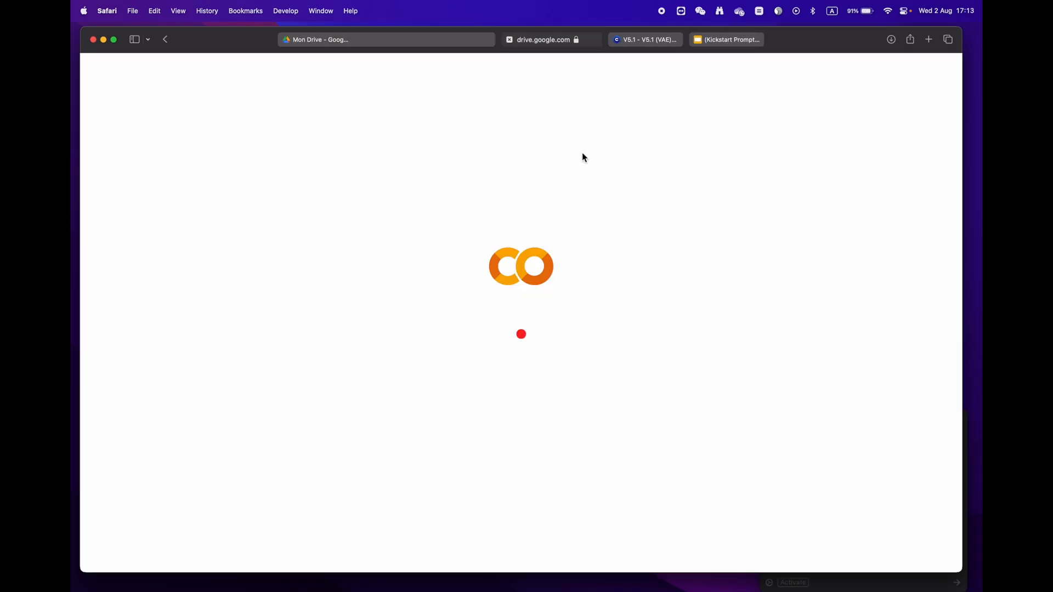